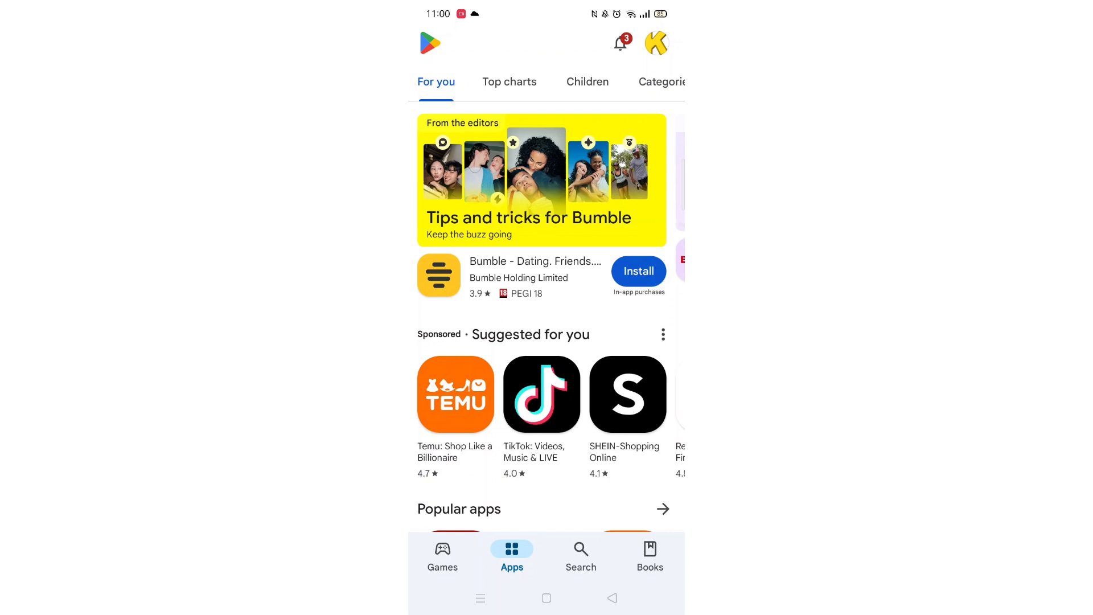
Step: Switch from the apps home feed to the Search tab
{"action": "left_click", "coordinate": [581, 555]}
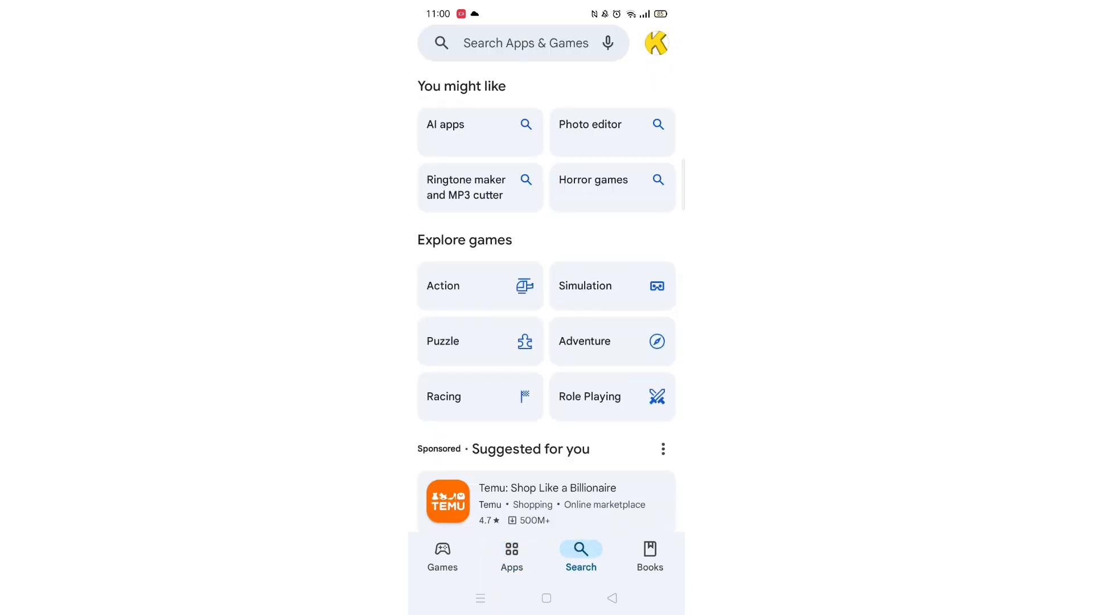
Step: Search for 'google translate' using the suggestion after typing 'goog'
{"action": "left_click", "coordinate": [525, 43]}
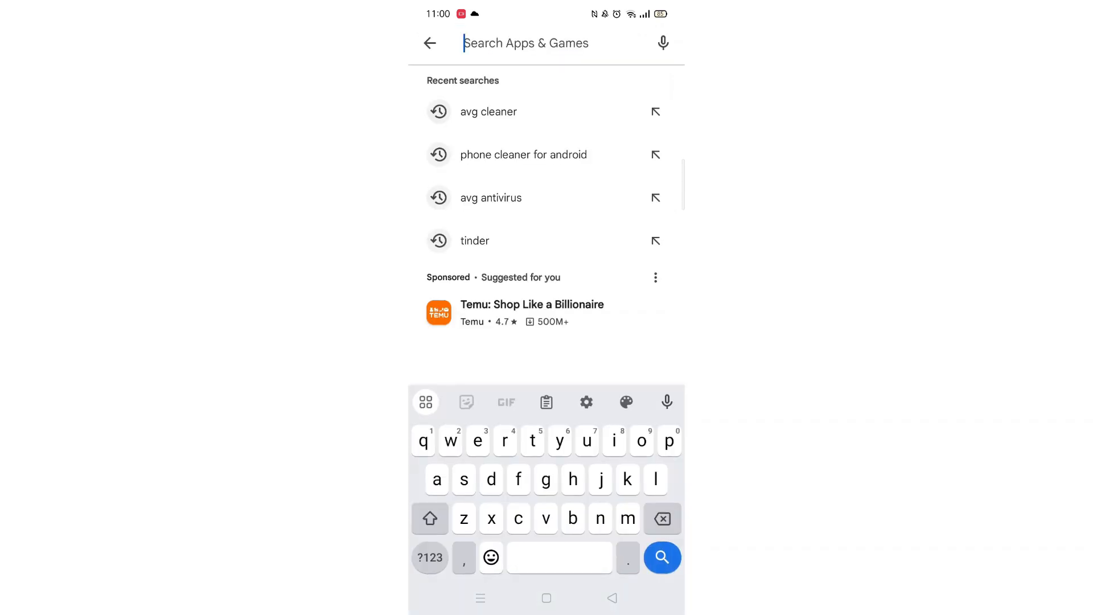
{"action": "type", "text": "goog"}
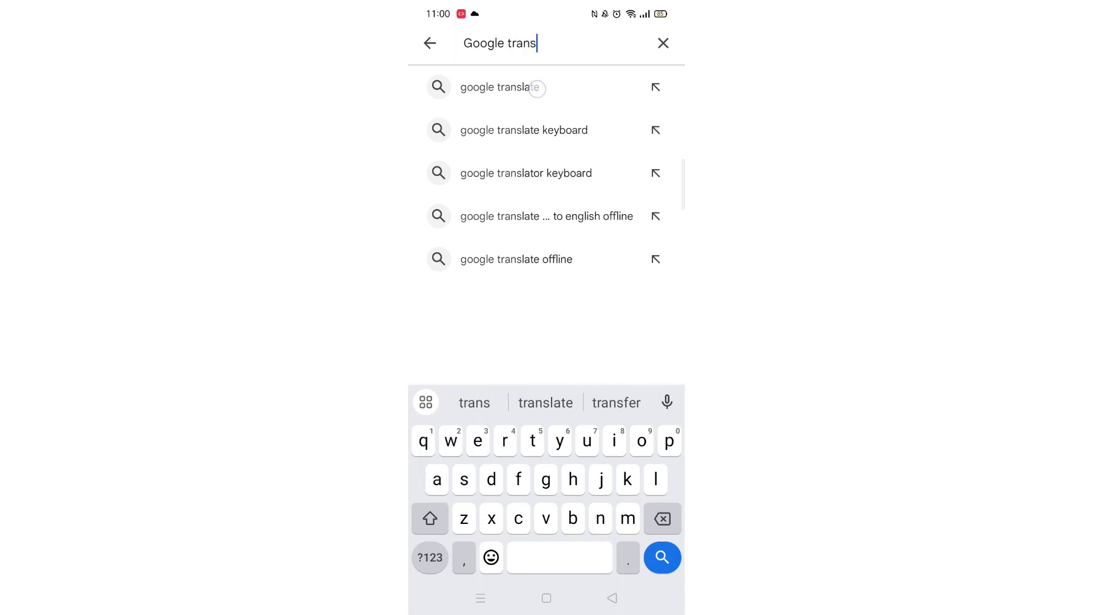
{"action": "left_click", "coordinate": [500, 87]}
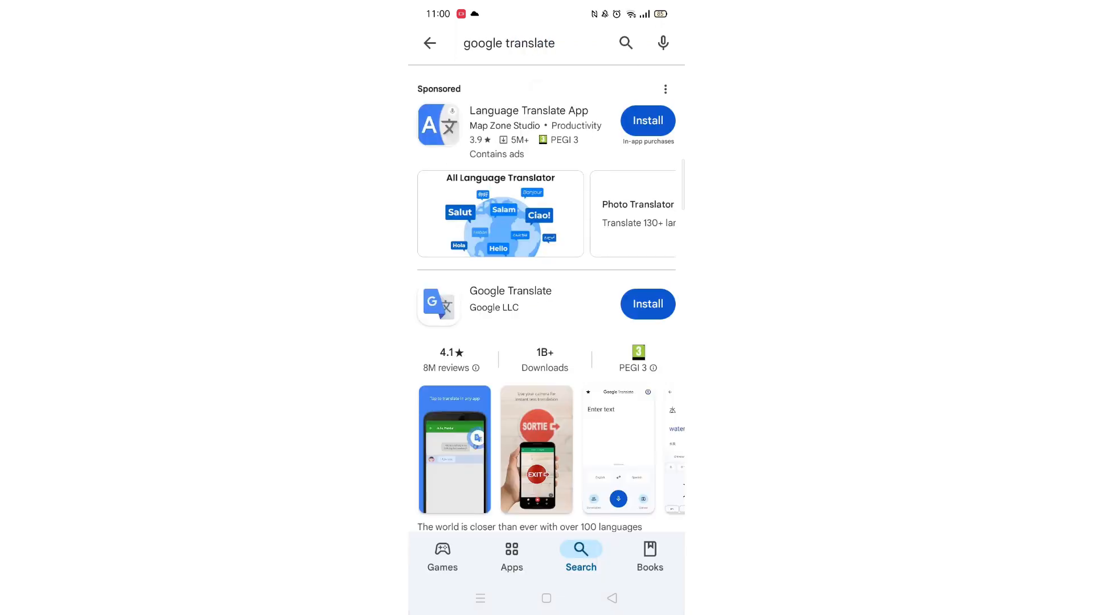
Step: Open the Google Translate listing and scroll through its reviews and details
{"action": "left_click", "coordinate": [510, 291]}
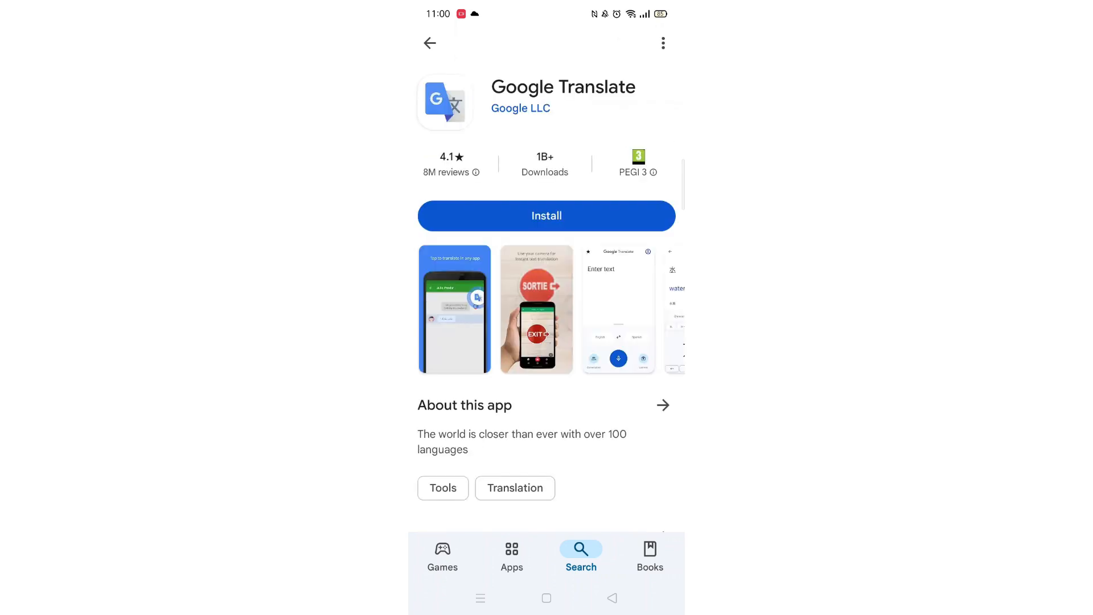
{"action": "scroll", "scroll_direction": "down", "scroll_amount": 3}
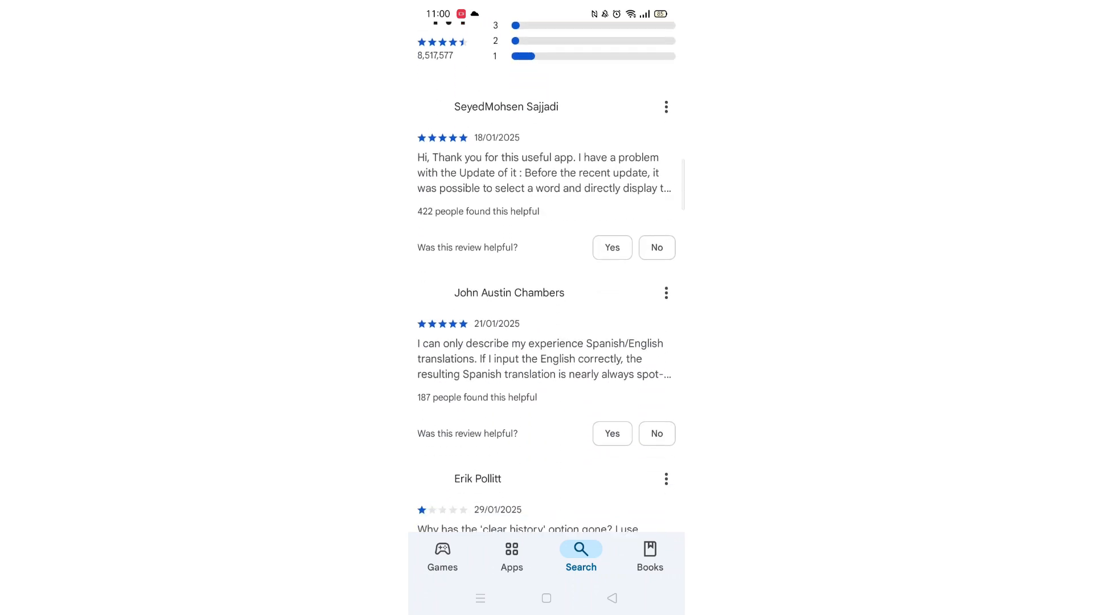
{"action": "scroll", "scroll_direction": "down", "scroll_amount": 3}
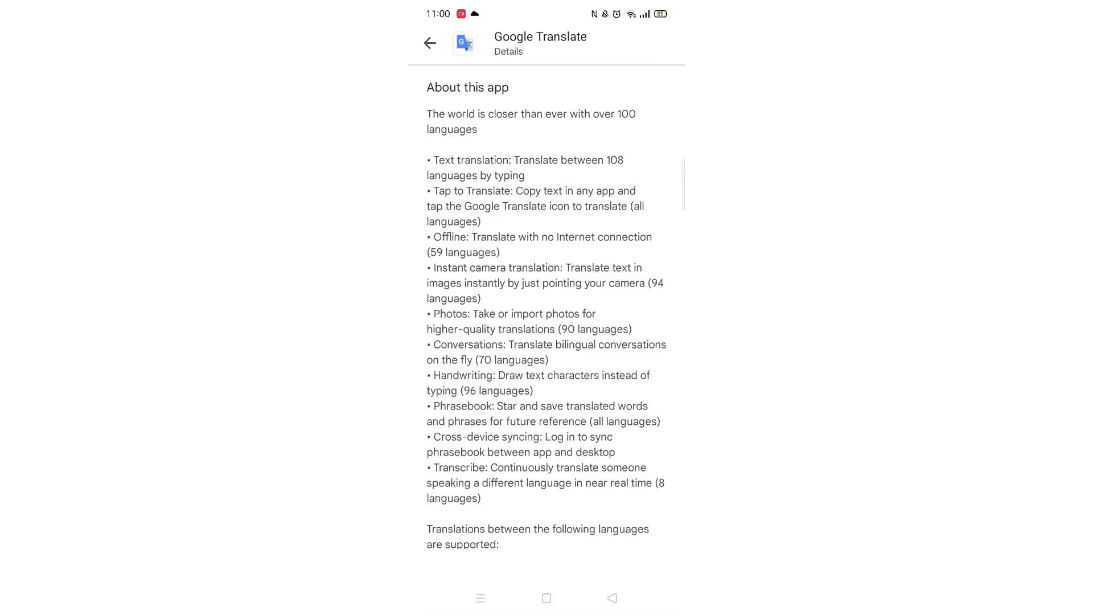
Step: Read the device compatibility explanation for Google Translate and dismiss it
{"action": "scroll", "scroll_direction": "down", "scroll_amount": 3}
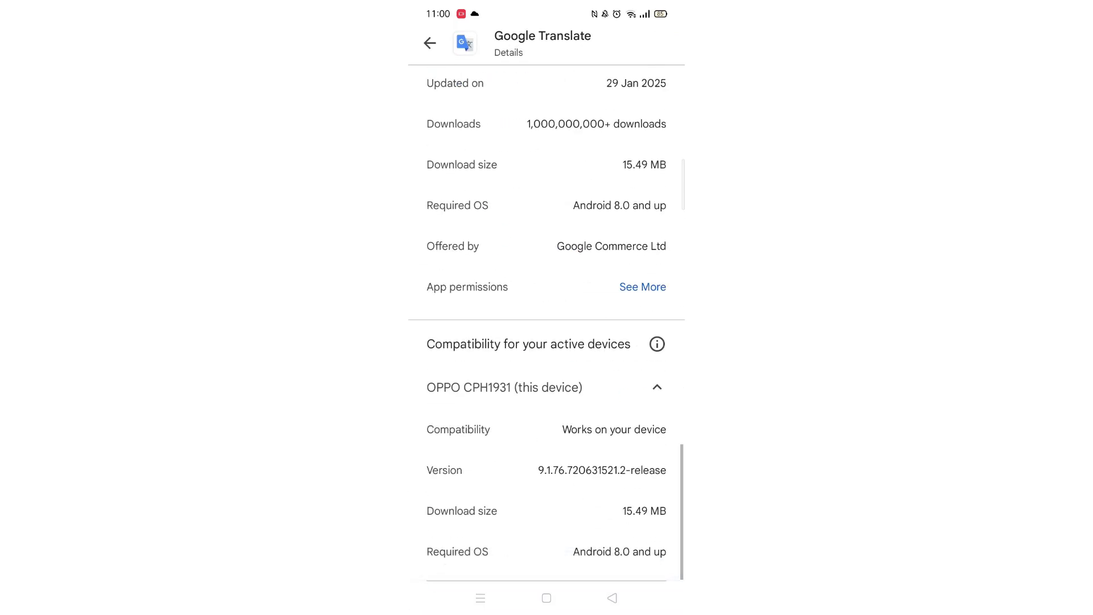
{"action": "left_click", "coordinate": [656, 344]}
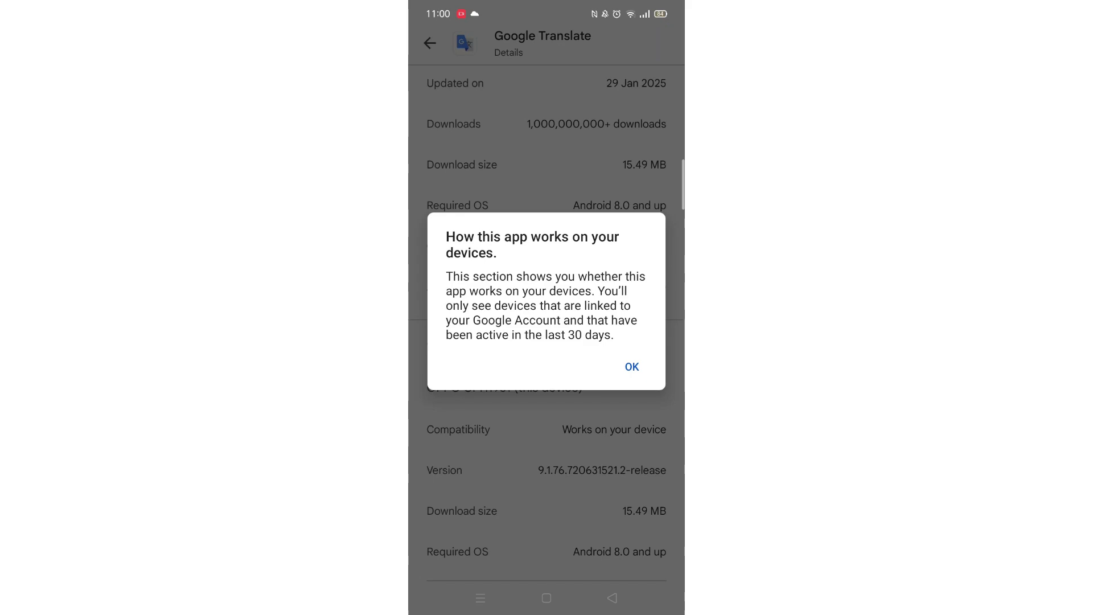
{"action": "left_click", "coordinate": [631, 367]}
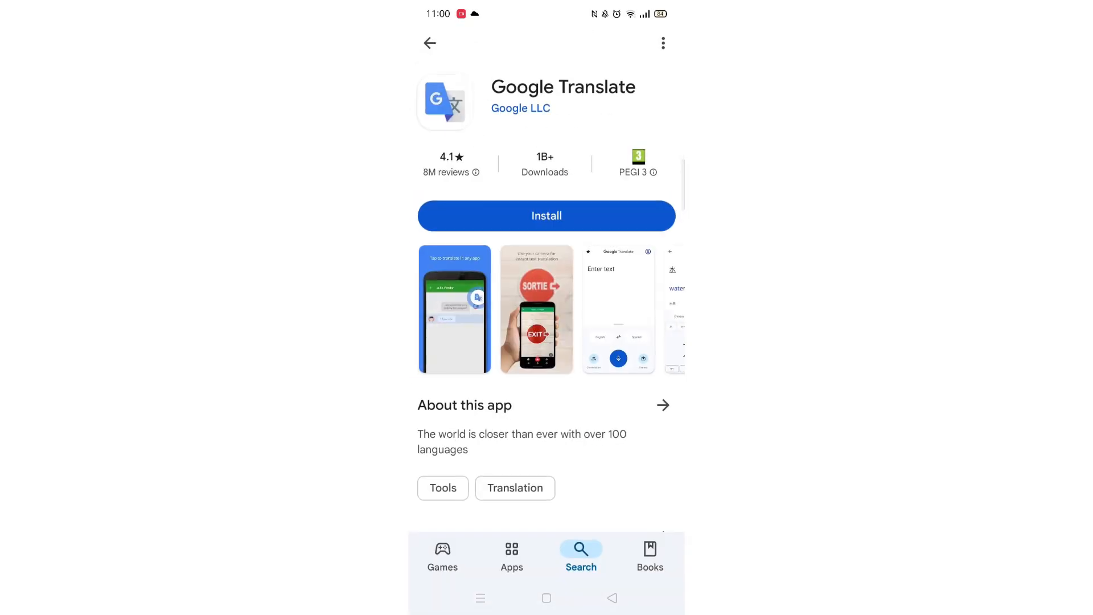
Step: Install Google Translate and launch it once the download finishes
{"action": "left_click", "coordinate": [547, 215]}
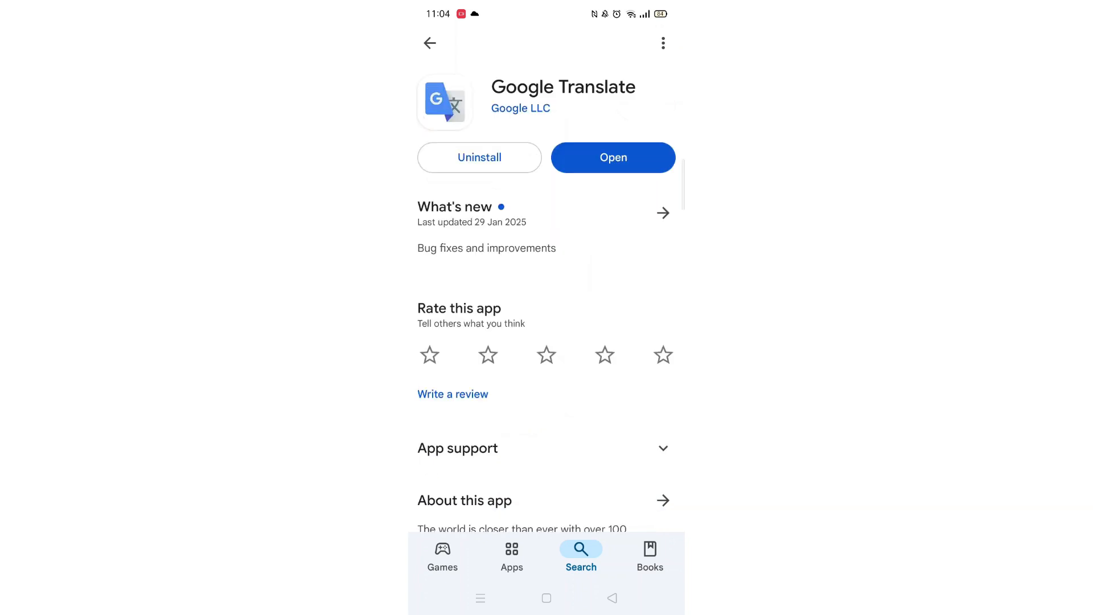
{"action": "left_click", "coordinate": [613, 157]}
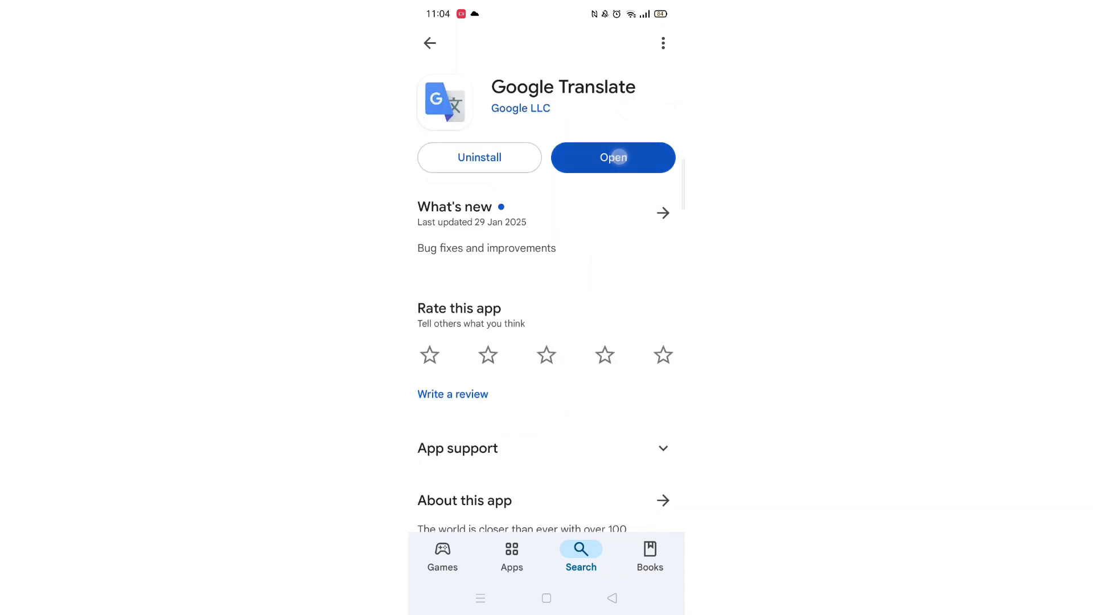